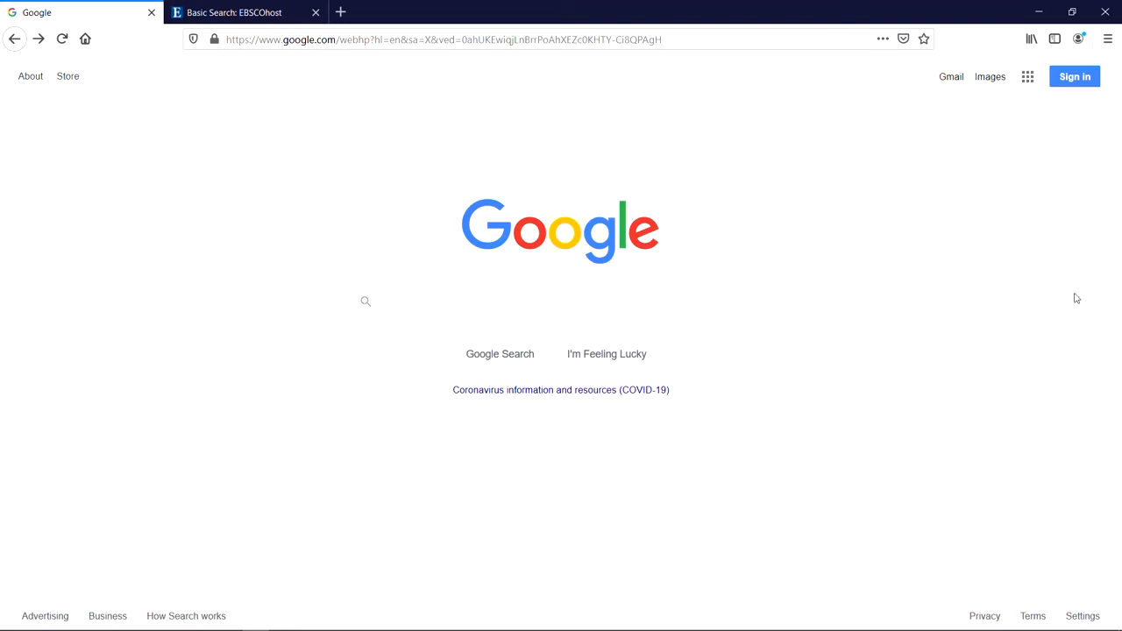
Paste 'what is the biggest cause of global warming?' into Google and view the results
right_click(500, 301)
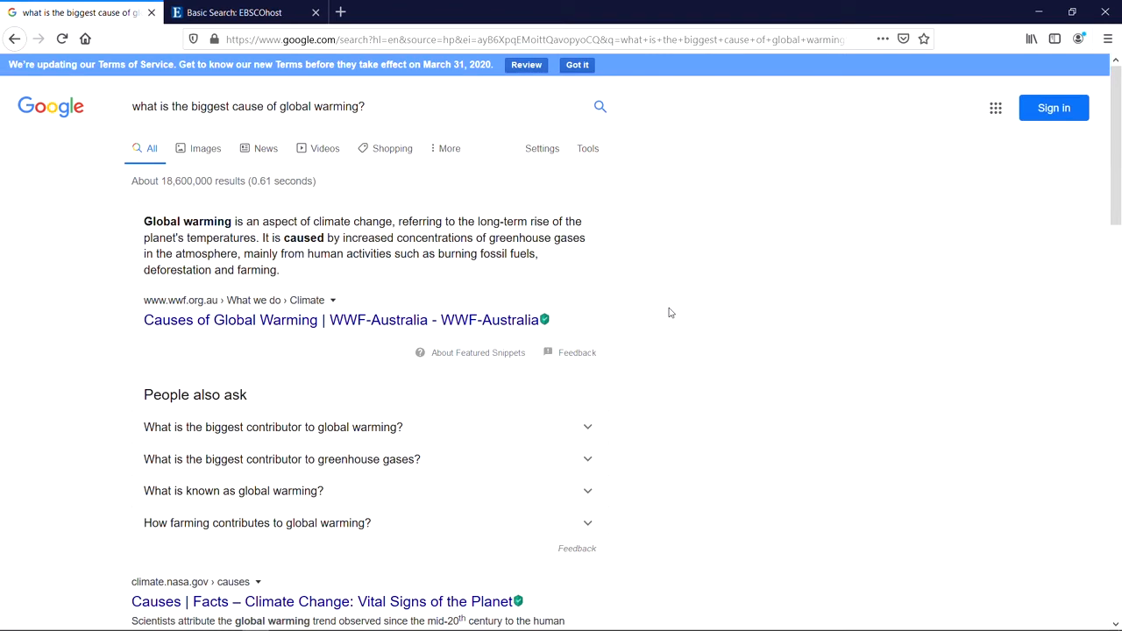
click(245, 12)
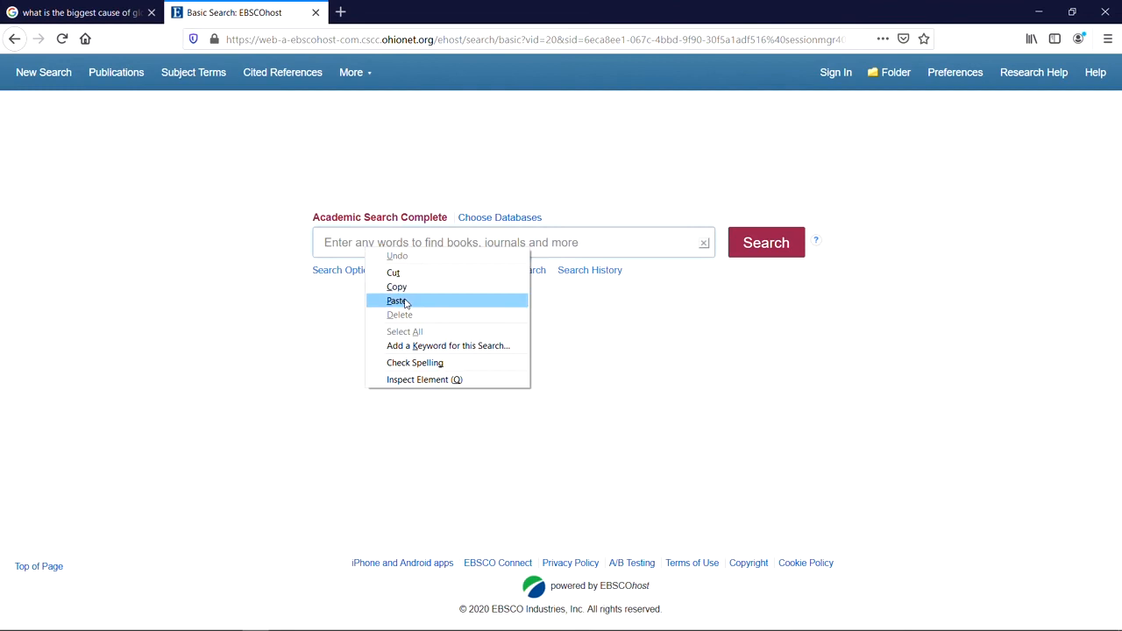
Run the pasted global warming question in EBSCOhost, getting 3 results, and dismiss the low-memory warning
click(396, 301)
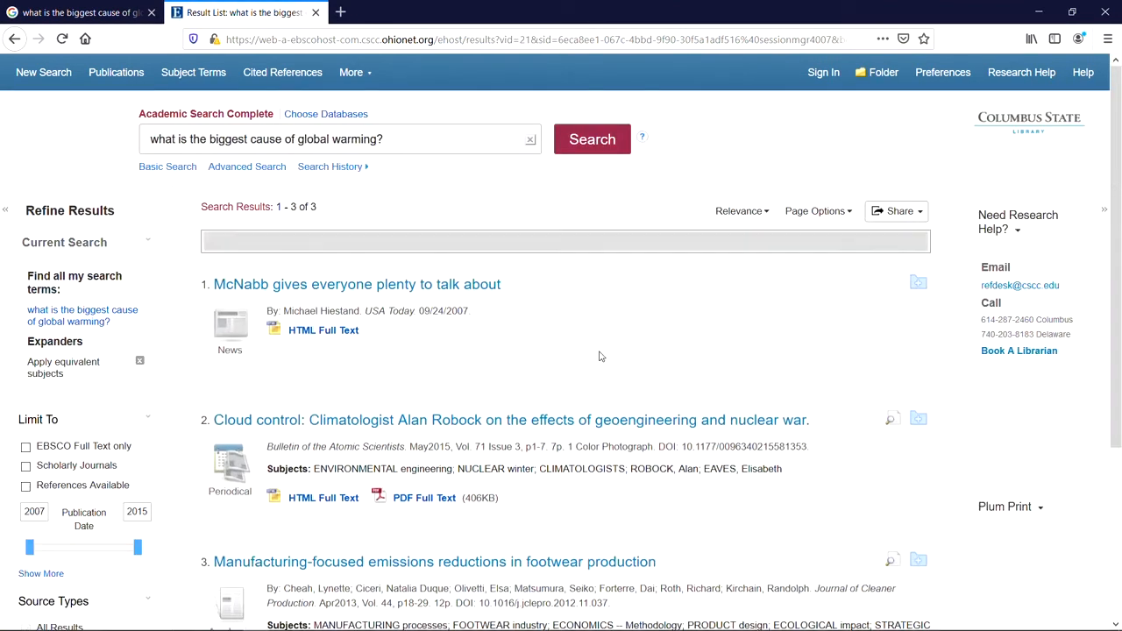
scroll(down, 3)
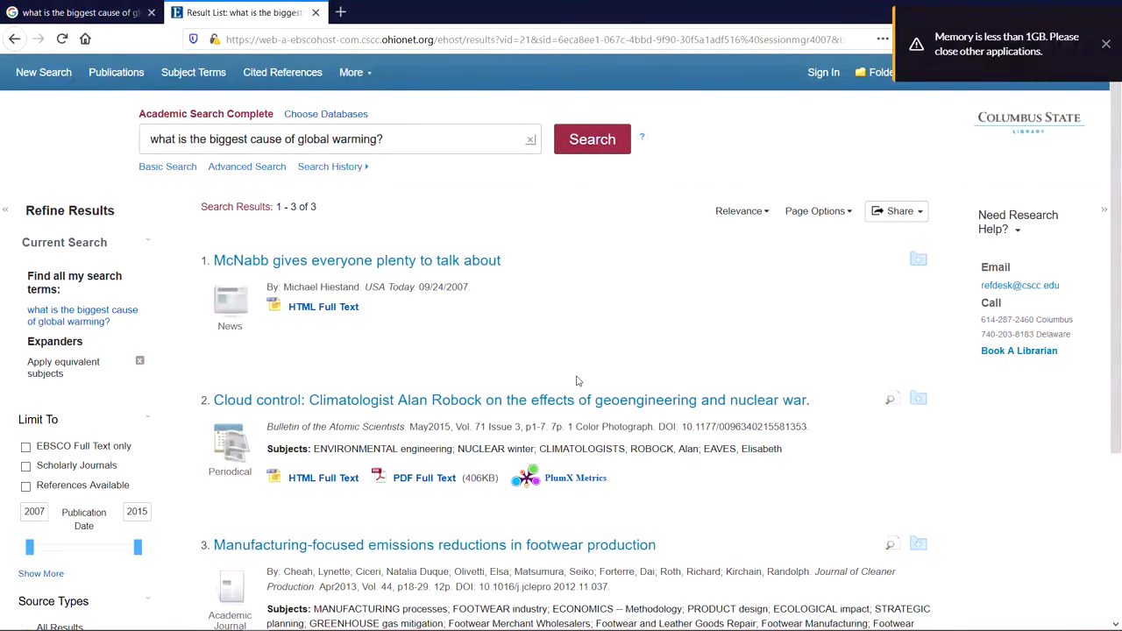
click(1105, 44)
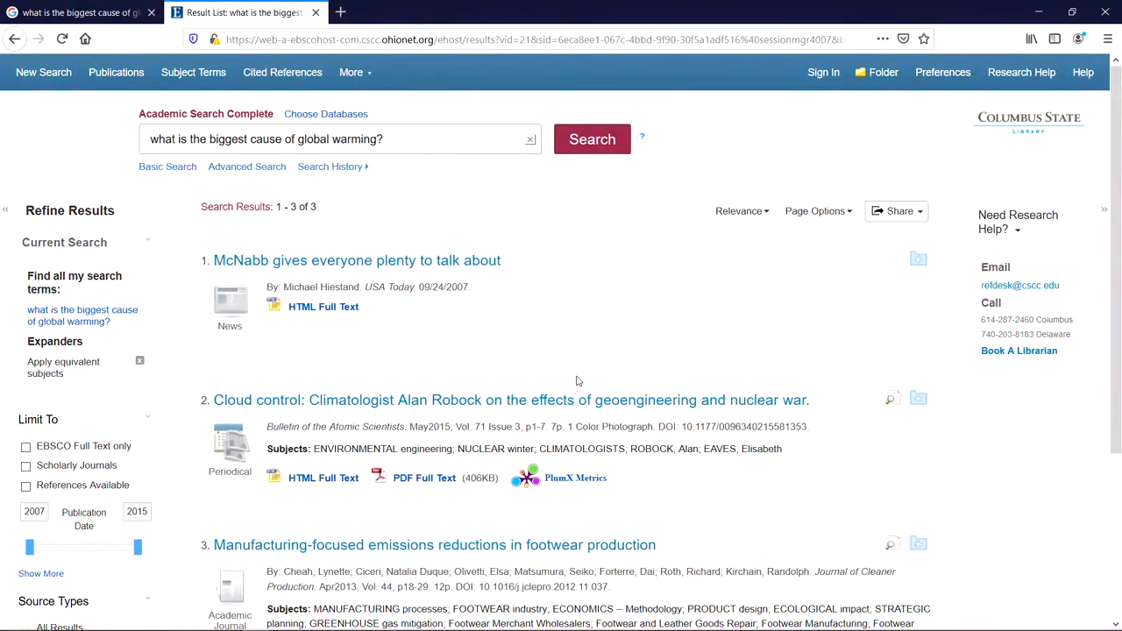
mouse_move(598, 218)
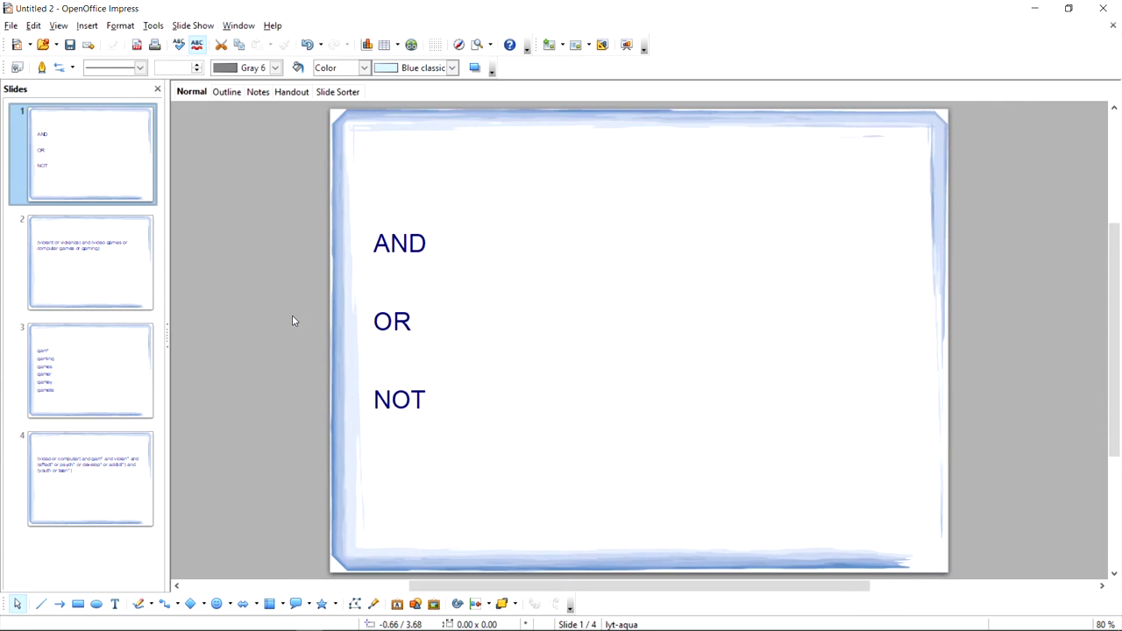
mouse_move(942, 6)
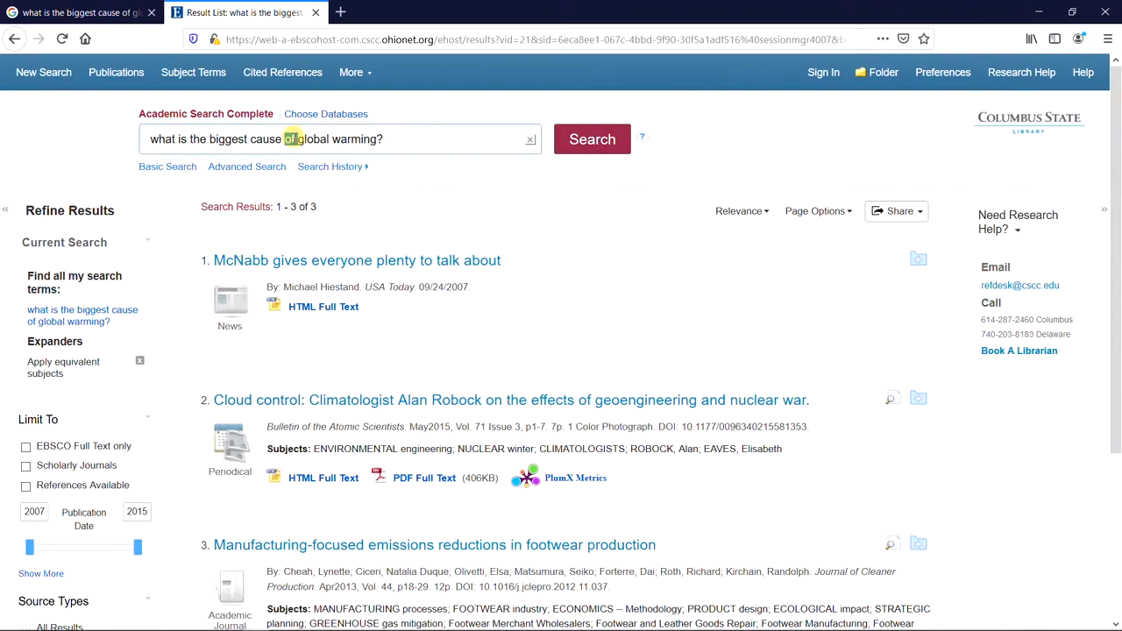
Search 'animal and rights', 'animal or rights', then 'animal not rights', comparing result counts
triple_click(265, 139)
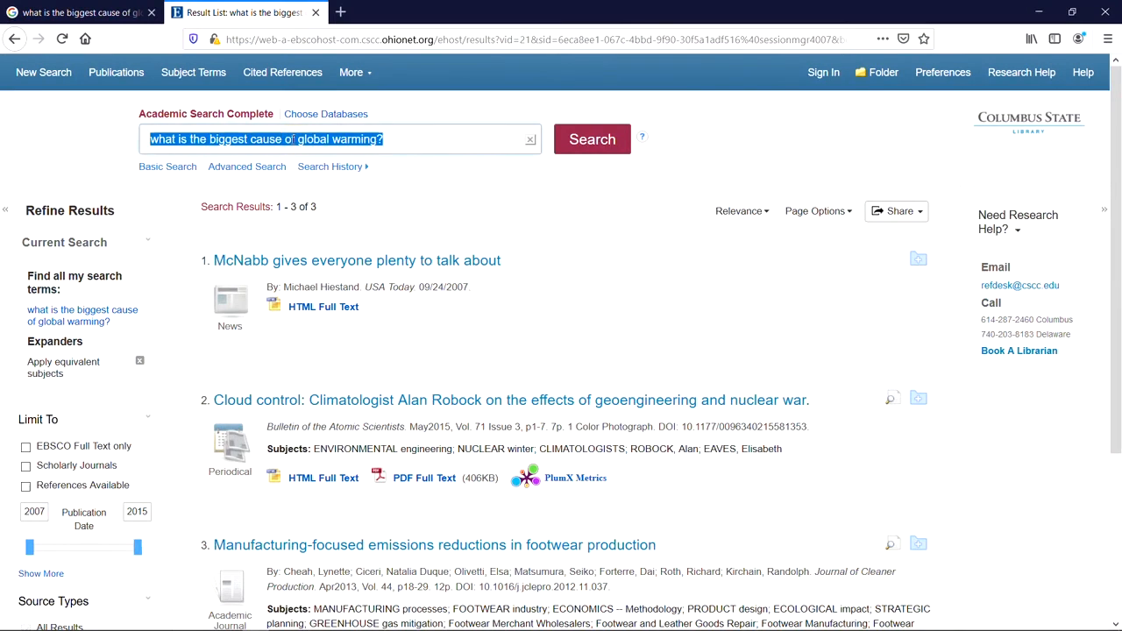
text(animal and rights)
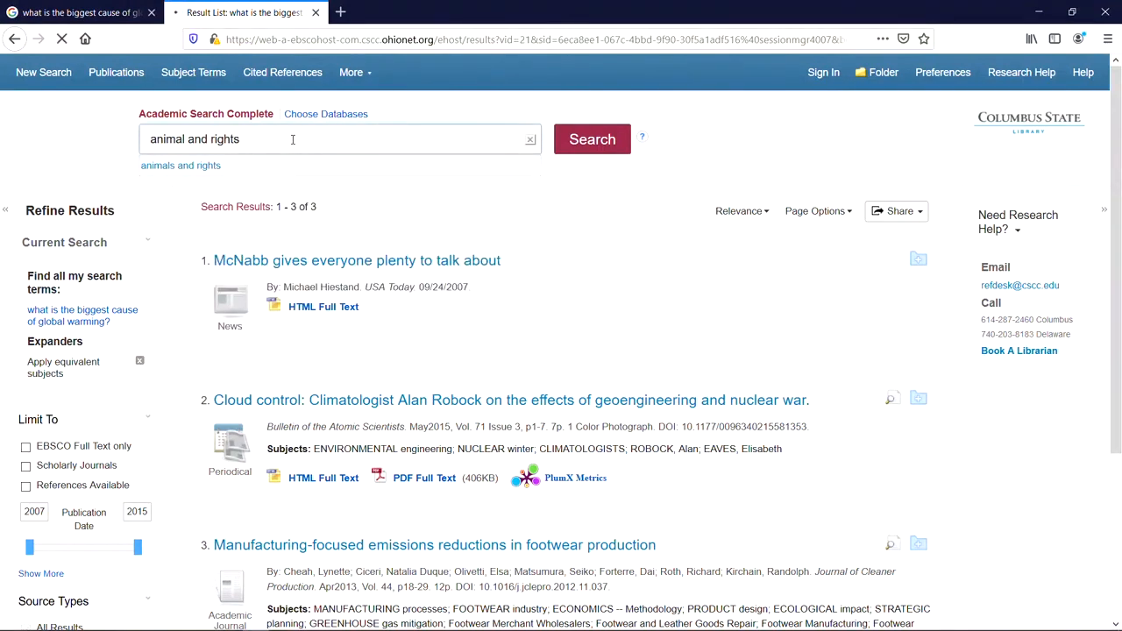
click(592, 139)
text(or)
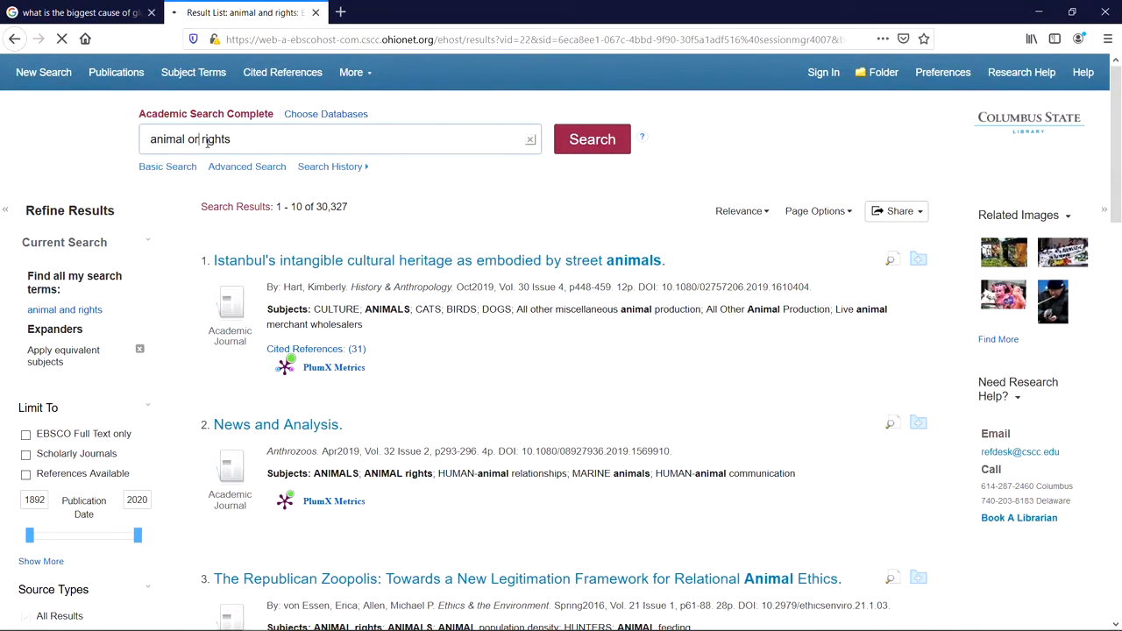
click(591, 139)
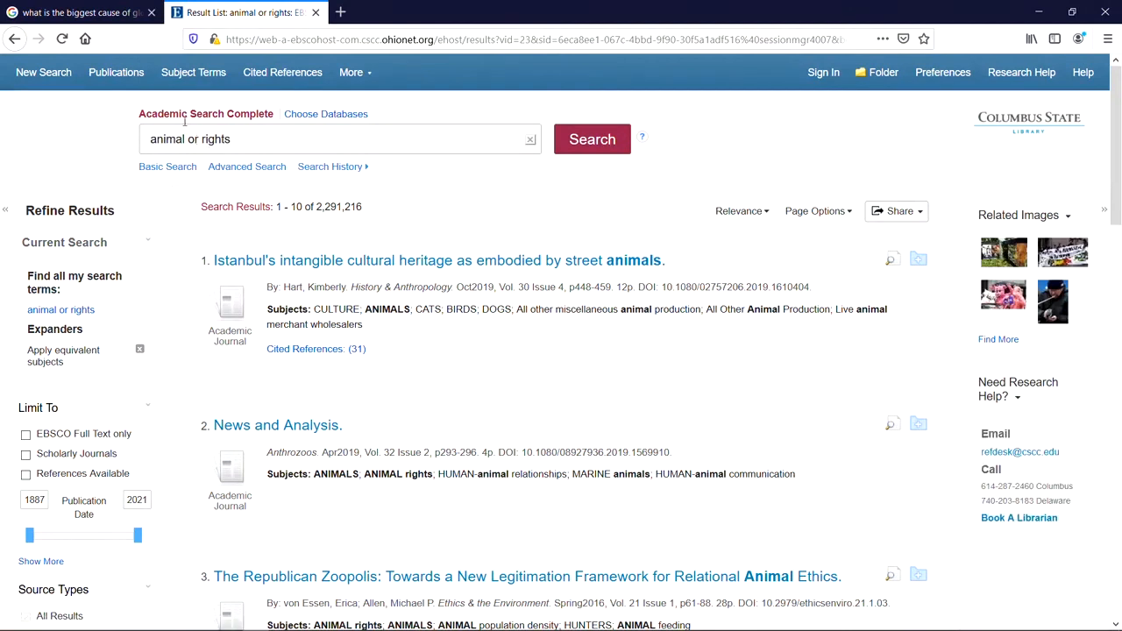
text(animal rights)
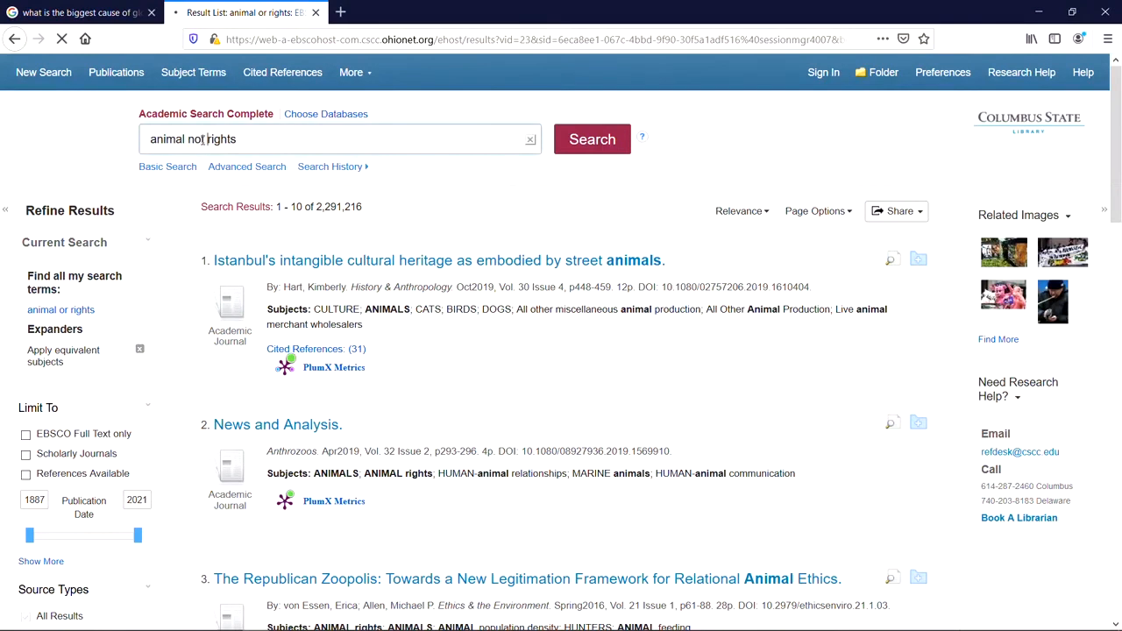
click(591, 139)
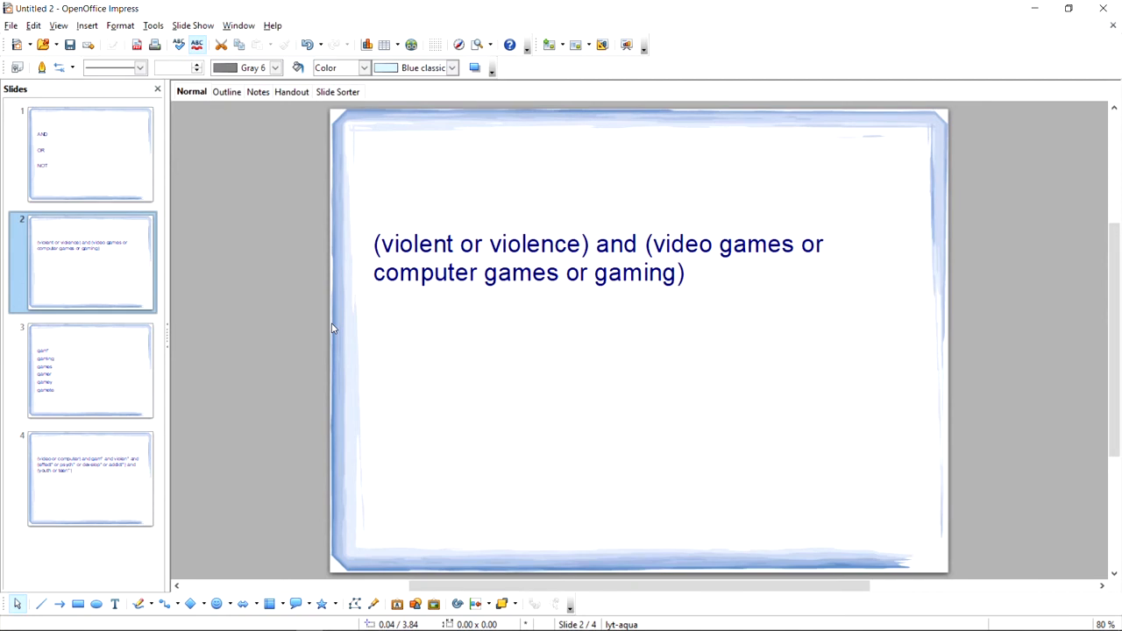
mouse_move(359, 222)
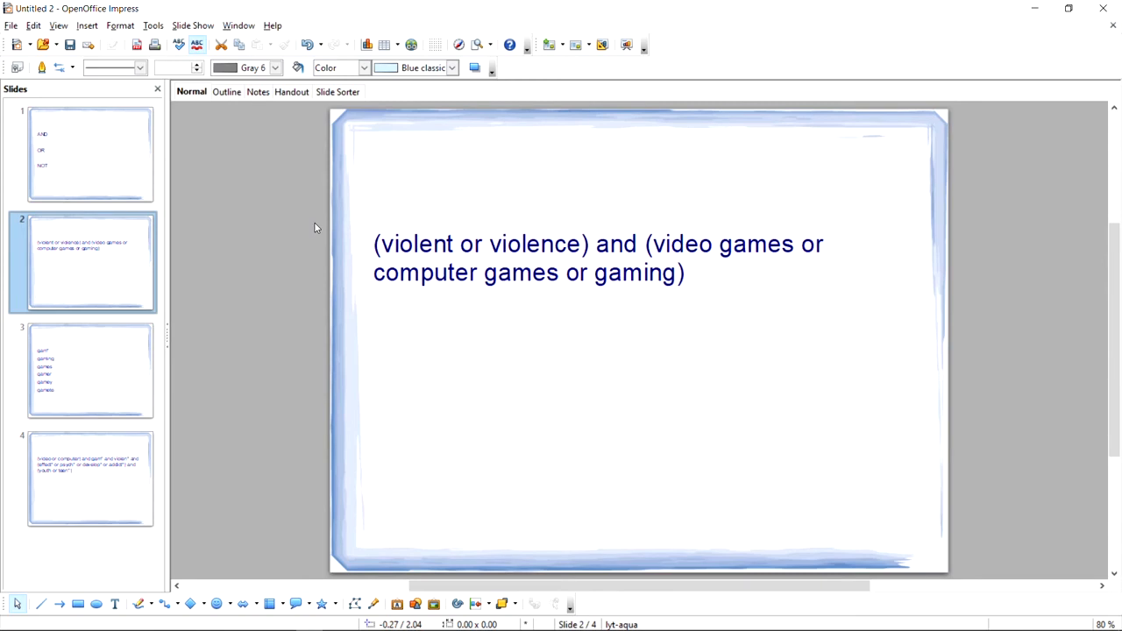
mouse_move(100, 368)
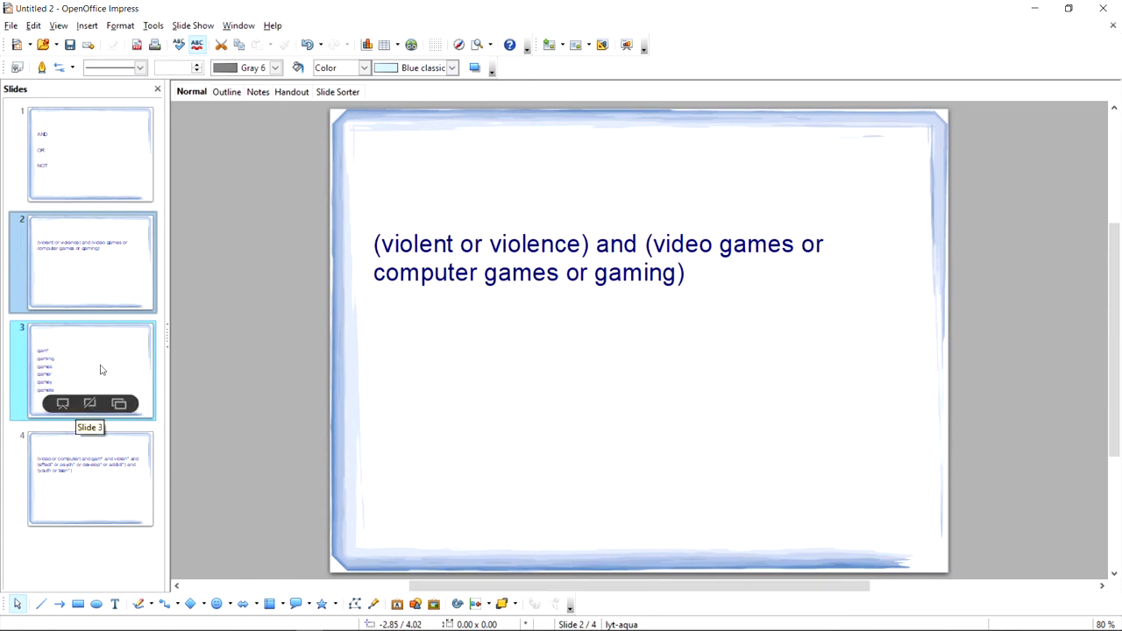
Show slide 3 listing gam*, gaming, games, gamer, gamey and gamete
click(90, 369)
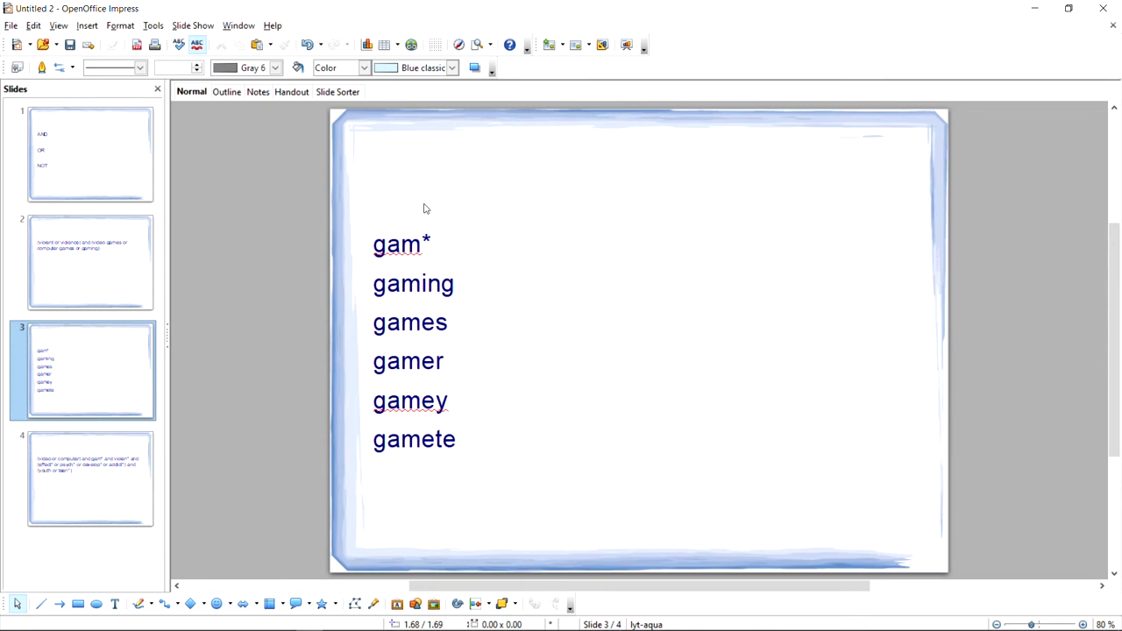
mouse_move(464, 249)
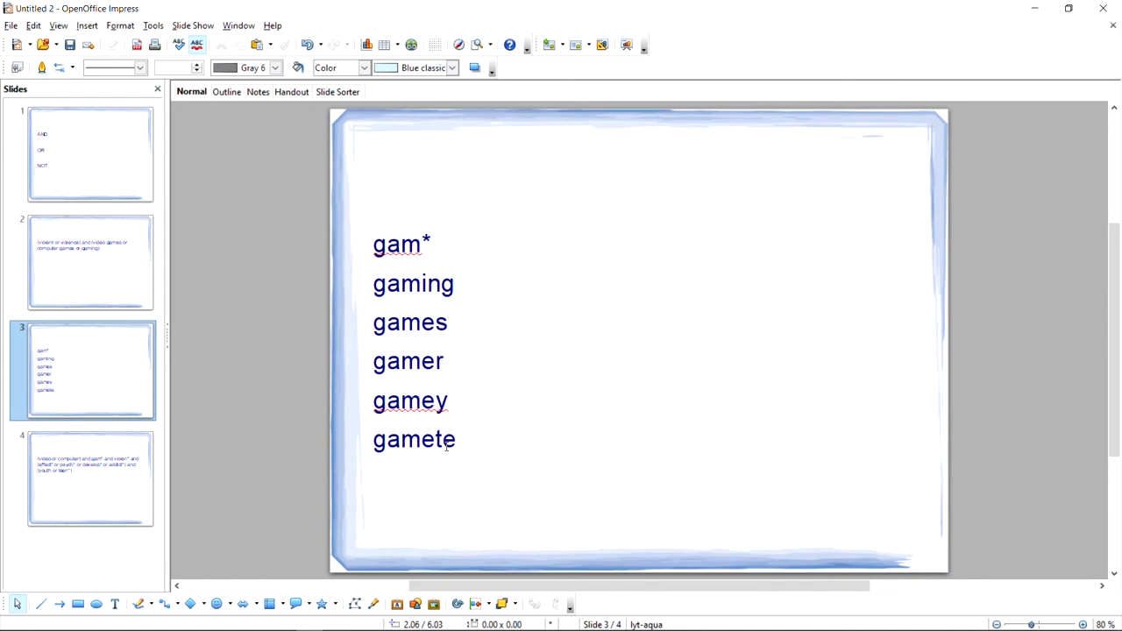
Show slide 4 with the parenthesised wildcard search string and select all its text
click(87, 478)
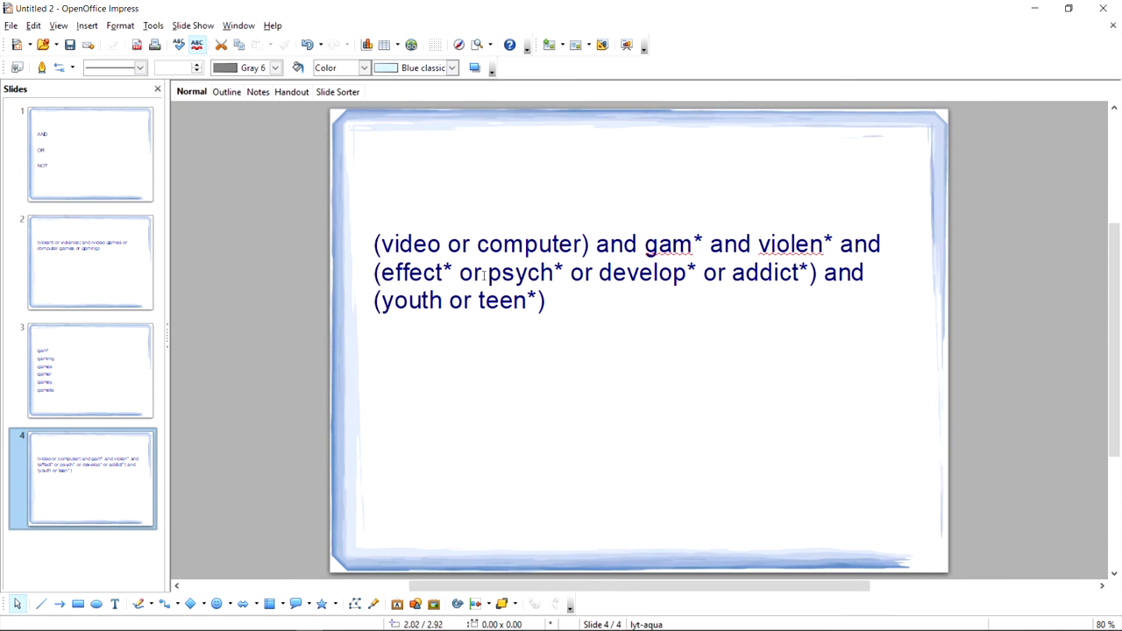
mouse_move(668, 281)
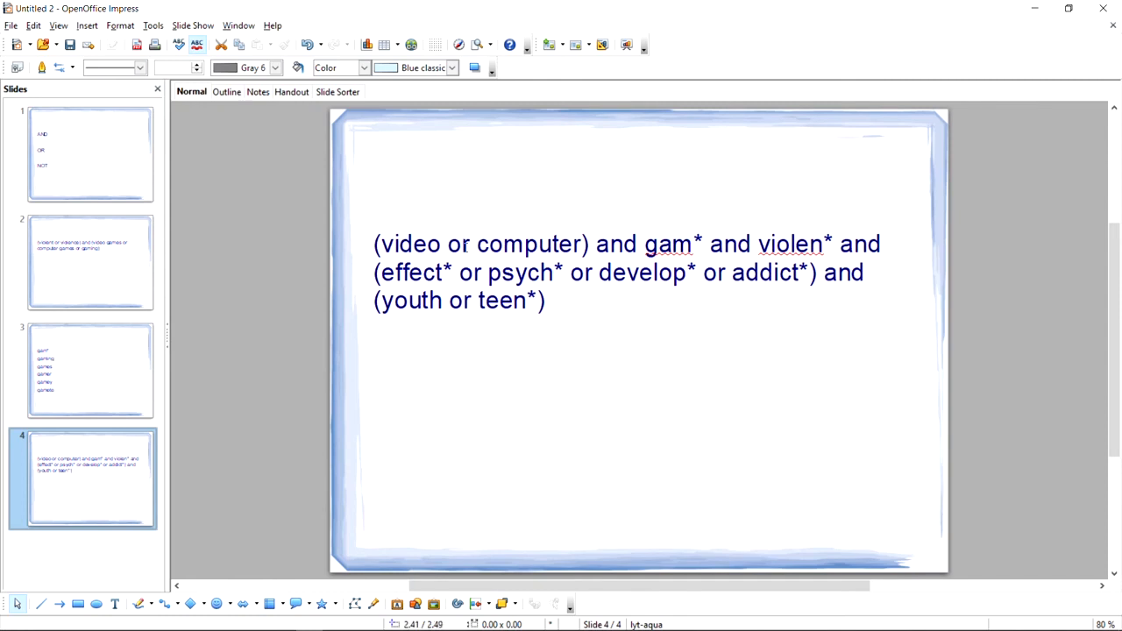
mouse_move(584, 165)
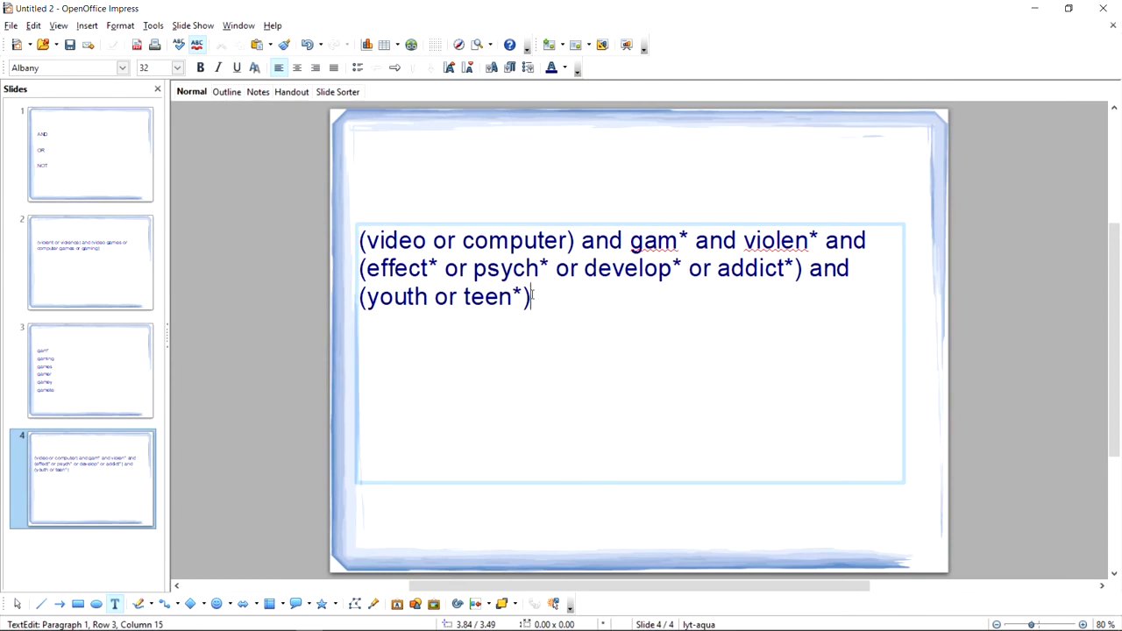
key(ctrl+a)
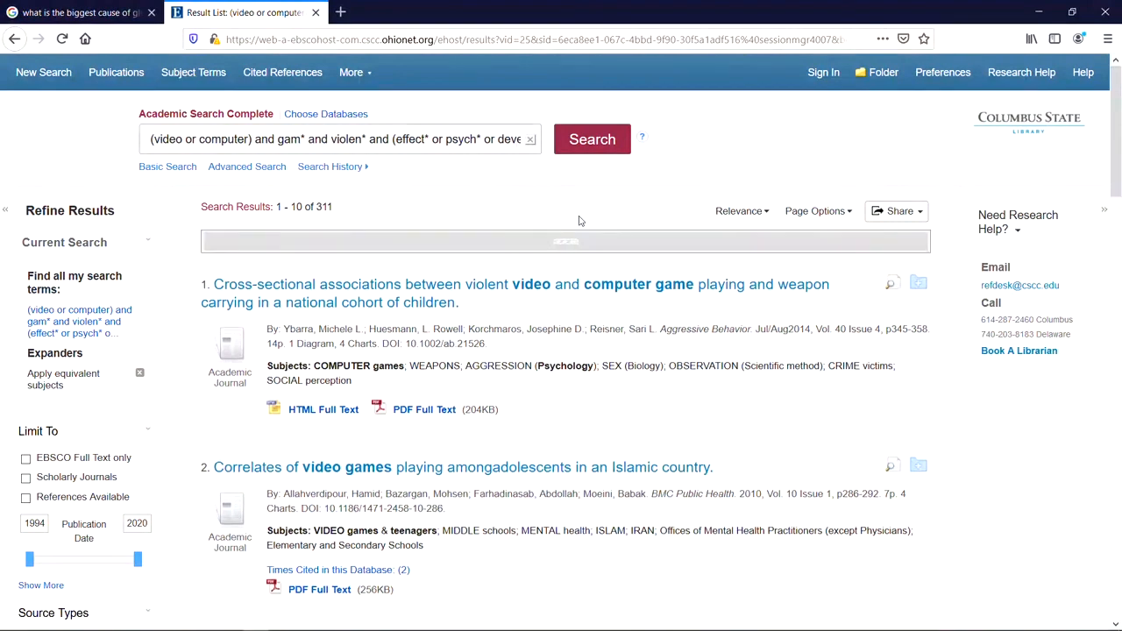
Scroll through the 311 results led by violent video and computer game studies
scroll(down, 3)
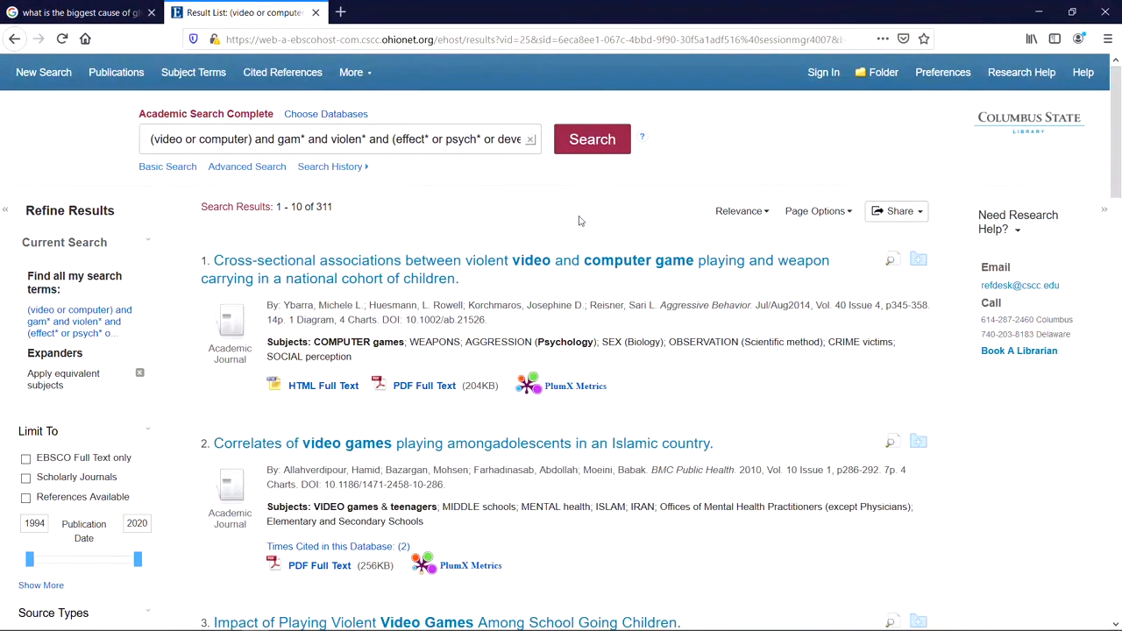
mouse_move(246, 167)
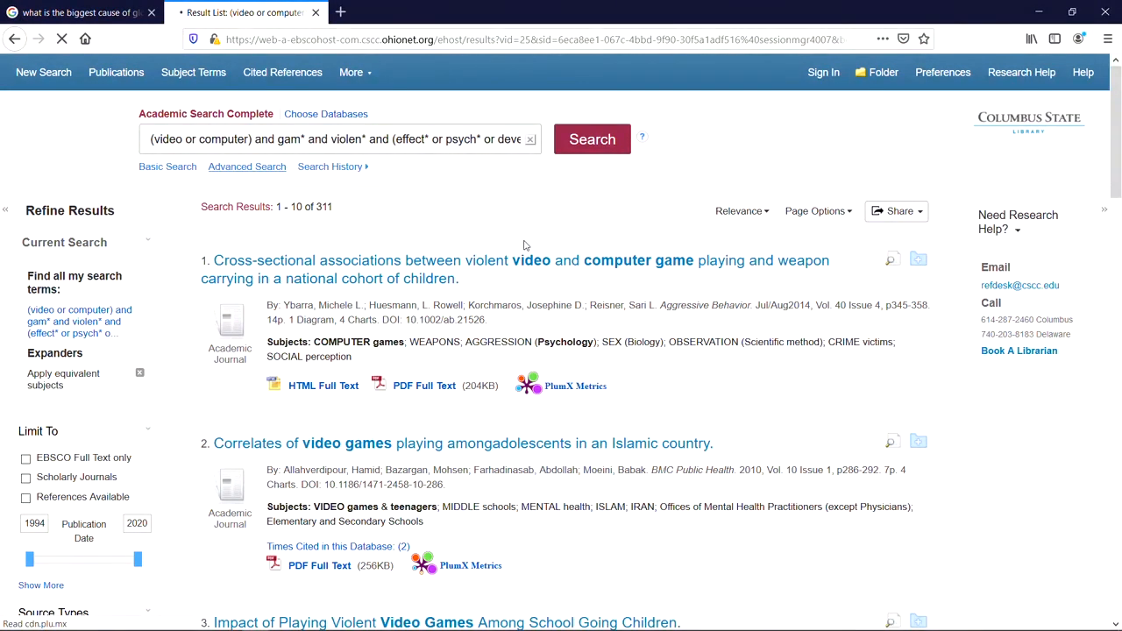
In Advanced Search, replace the old query with 'video games' in the first row
click(246, 166)
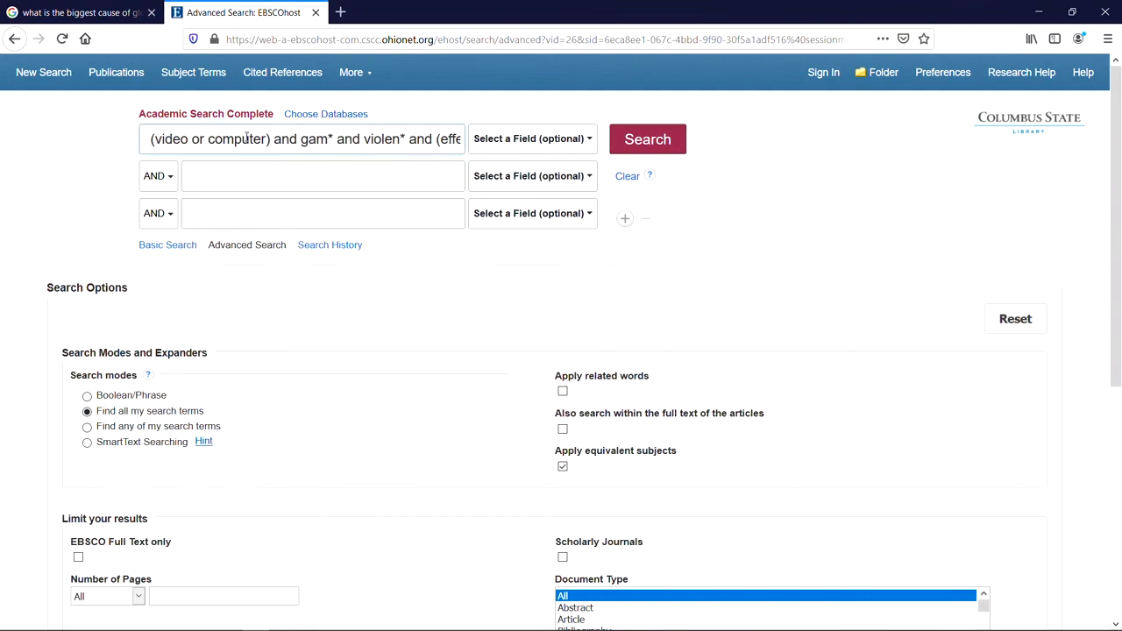
triple_click(302, 138)
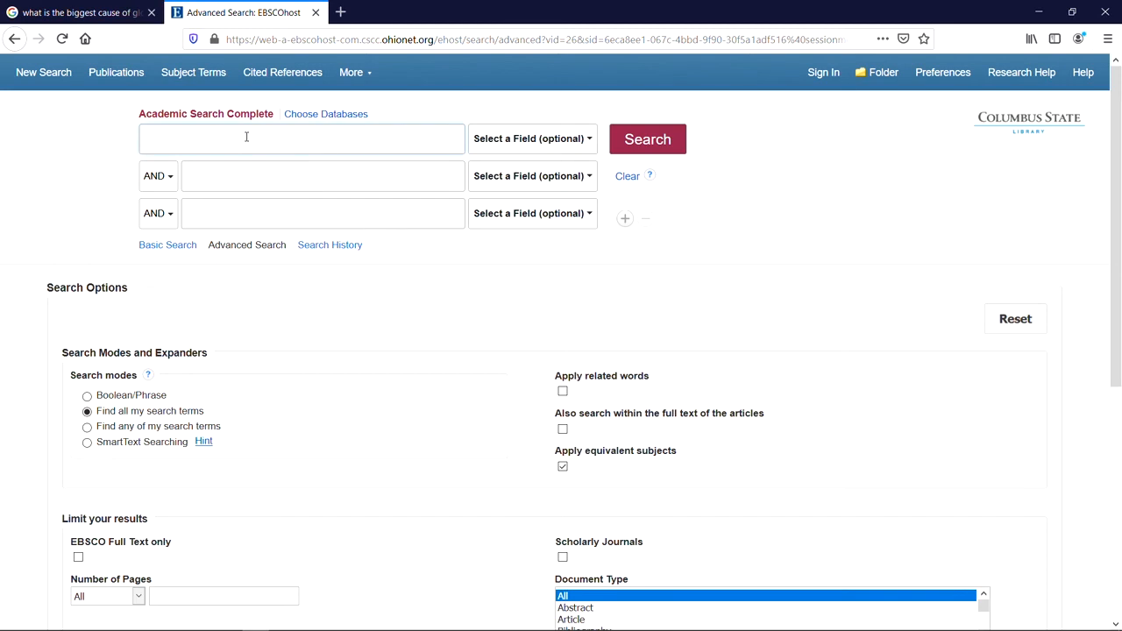
click(247, 138)
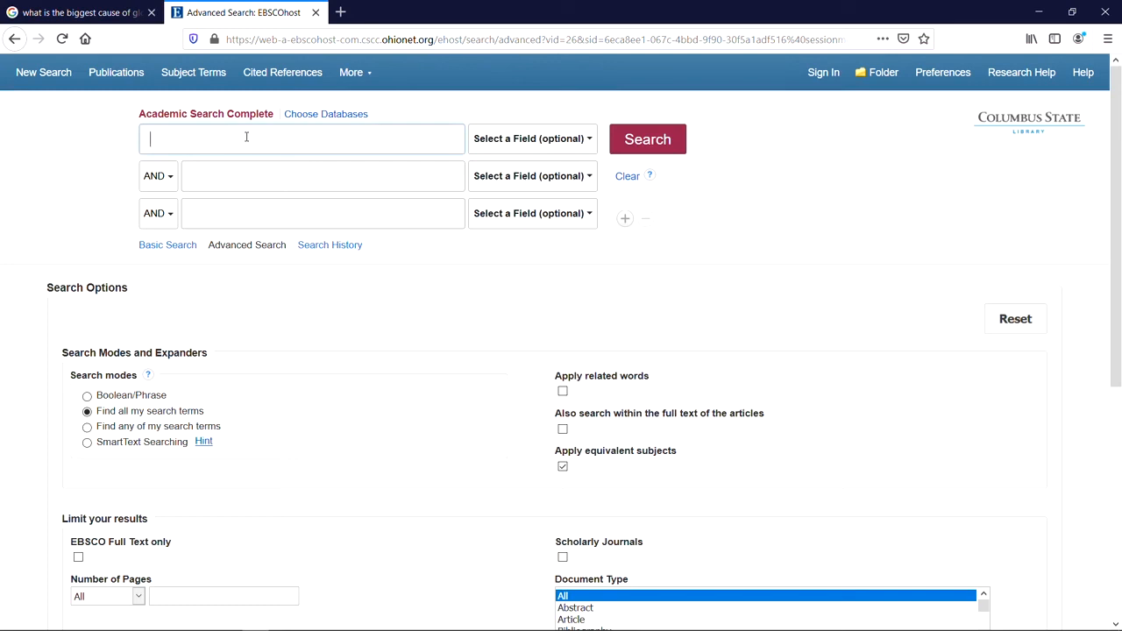
text(video gam)
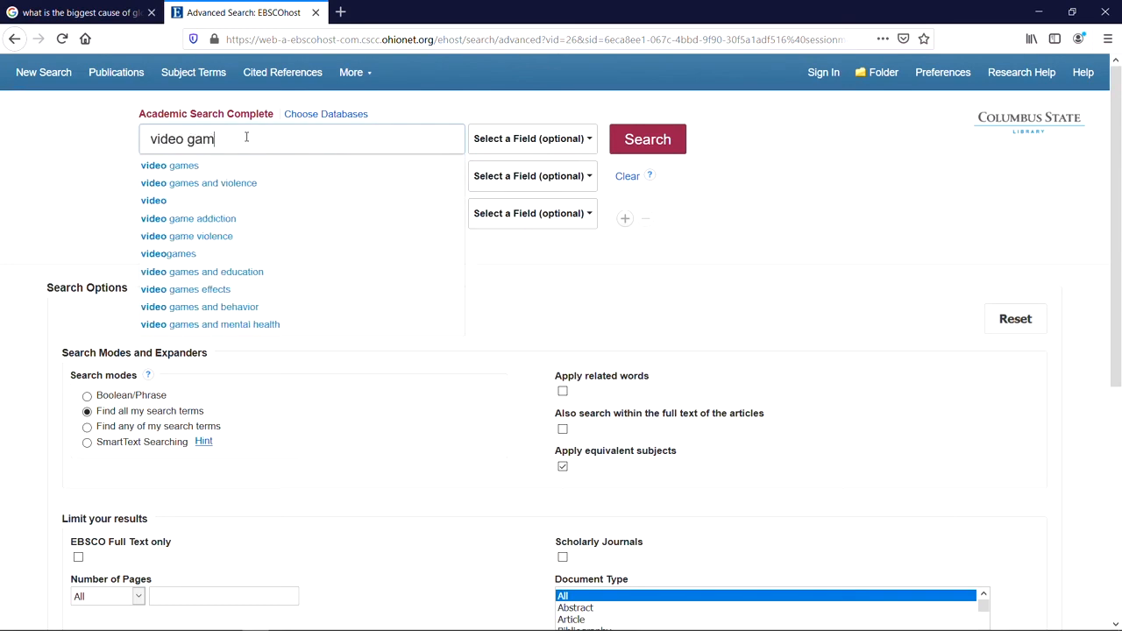
click(169, 164)
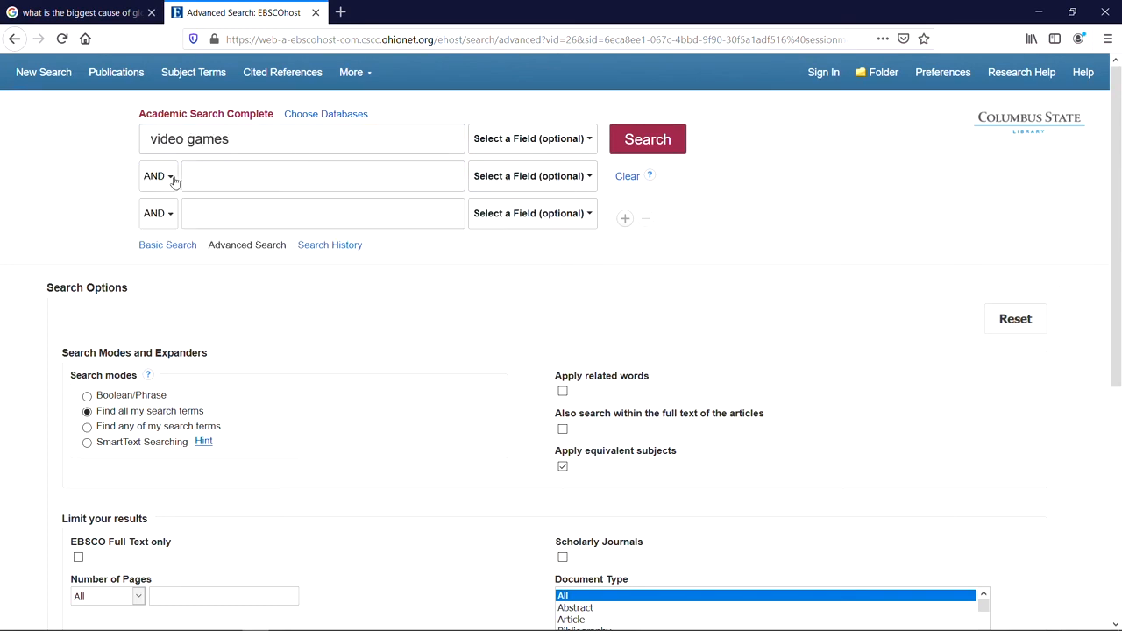
Add OR 'computer games' and AND 'violen*' rows, then search for 357,372 results
click(156, 175)
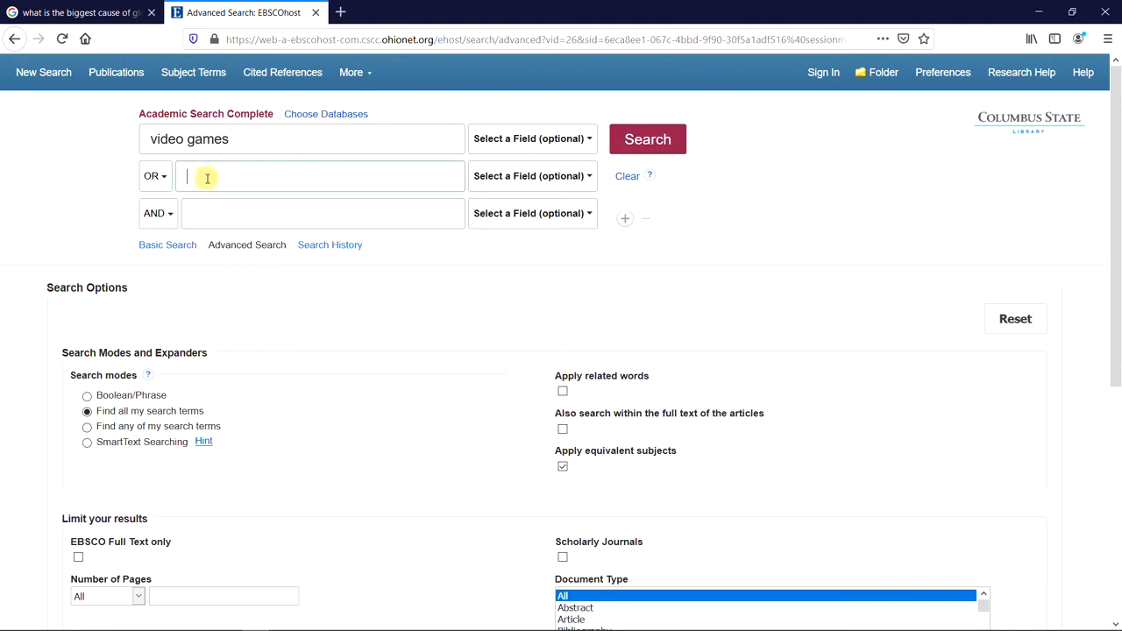
text(computer games)
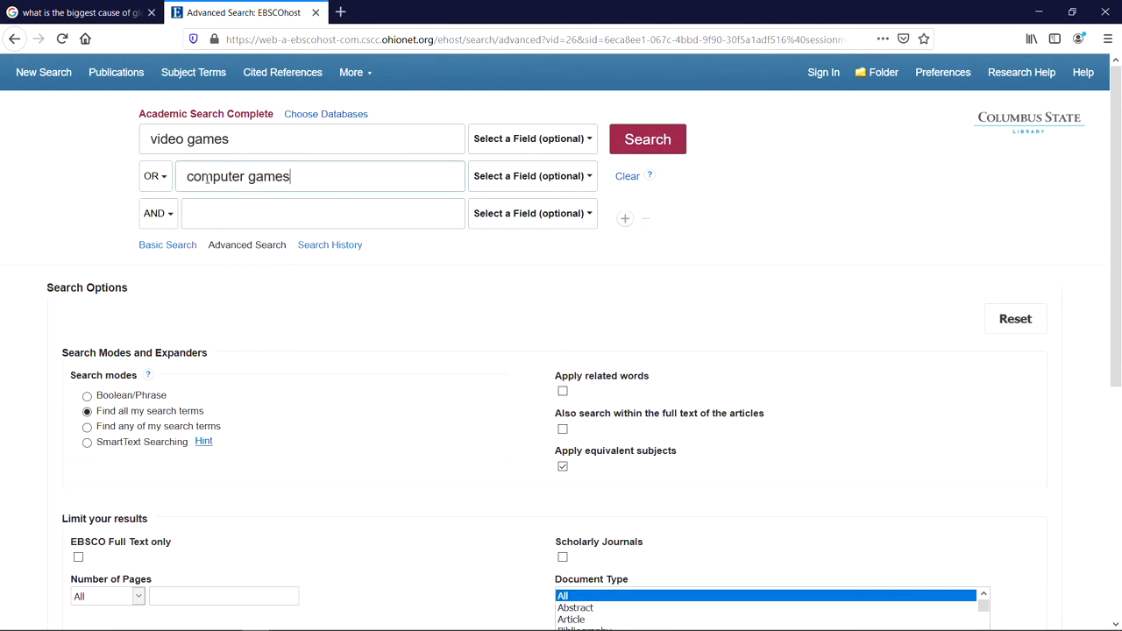
click(321, 213)
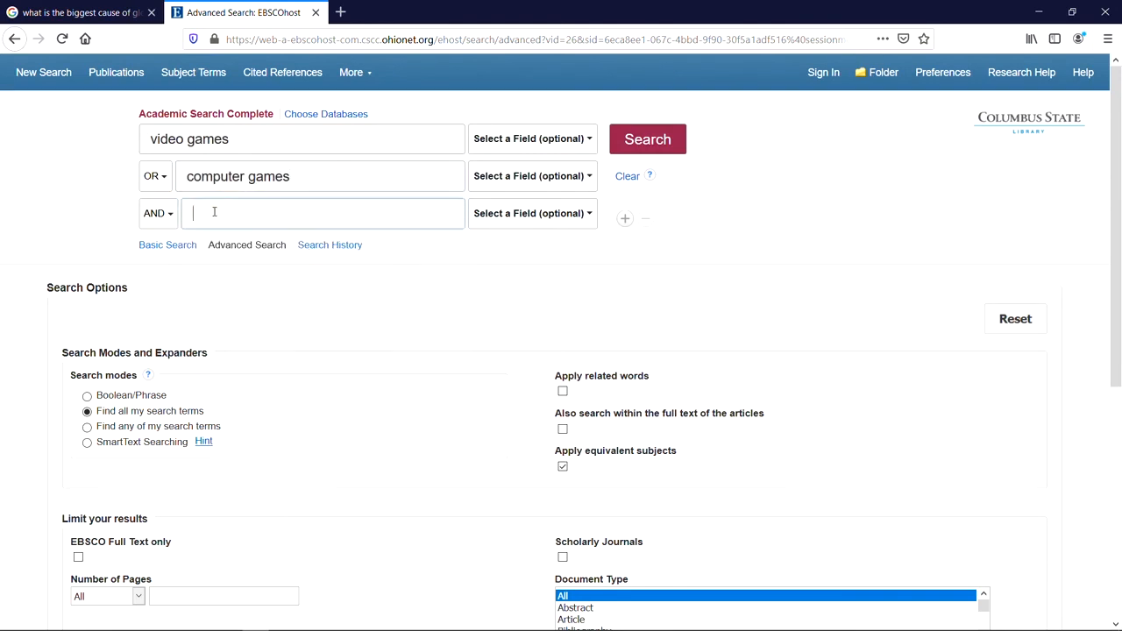
text(violen*)
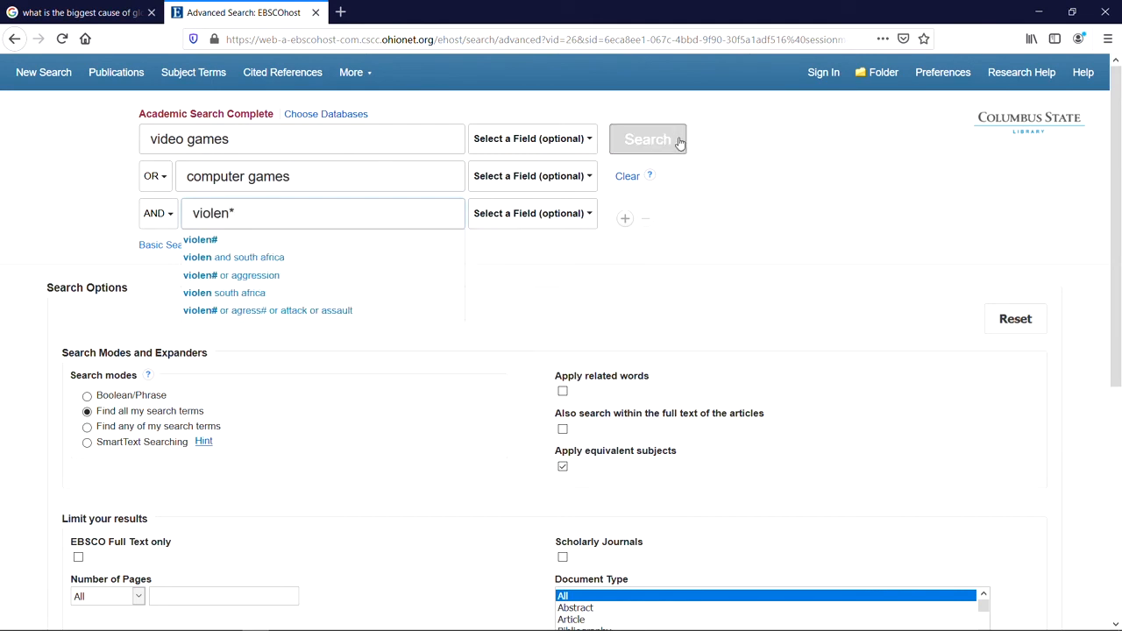
click(647, 138)
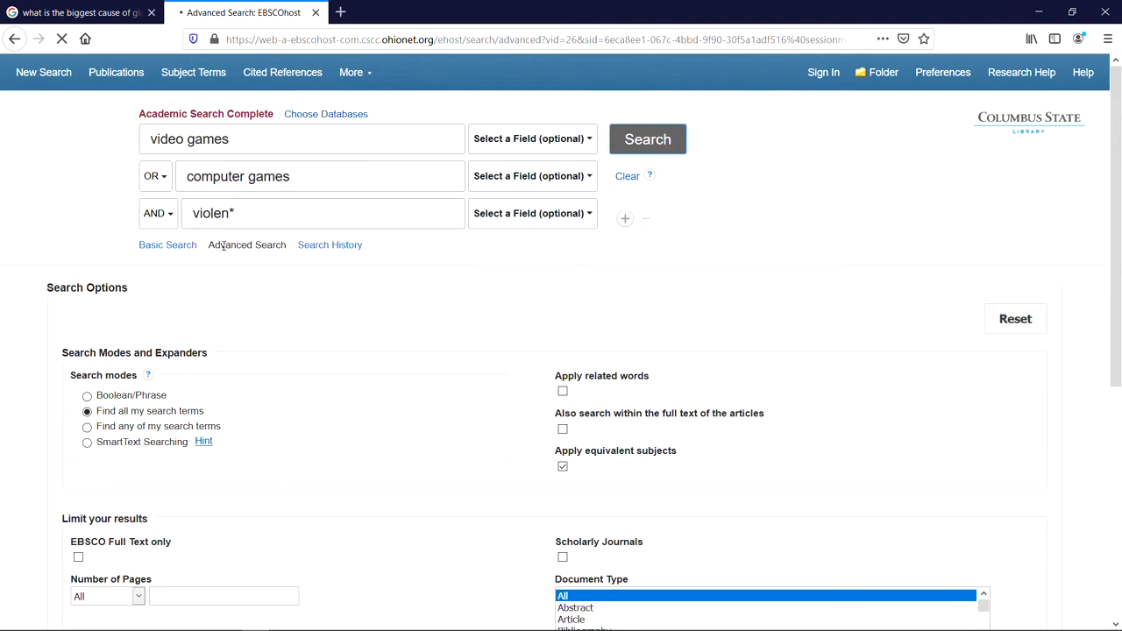
mouse_move(68, 221)
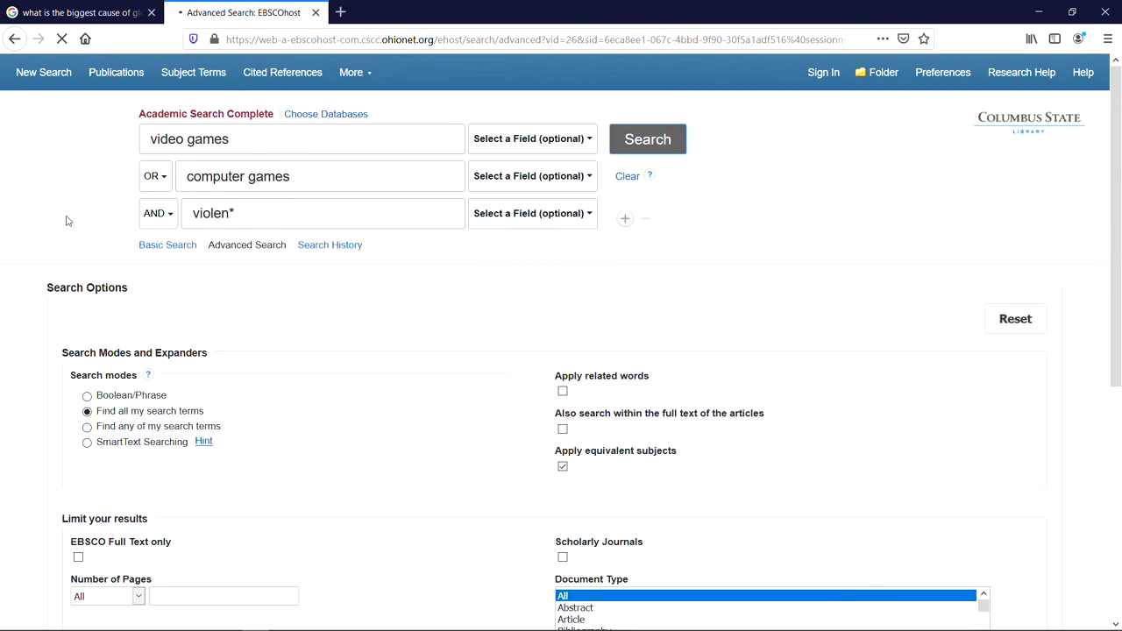
click(648, 139)
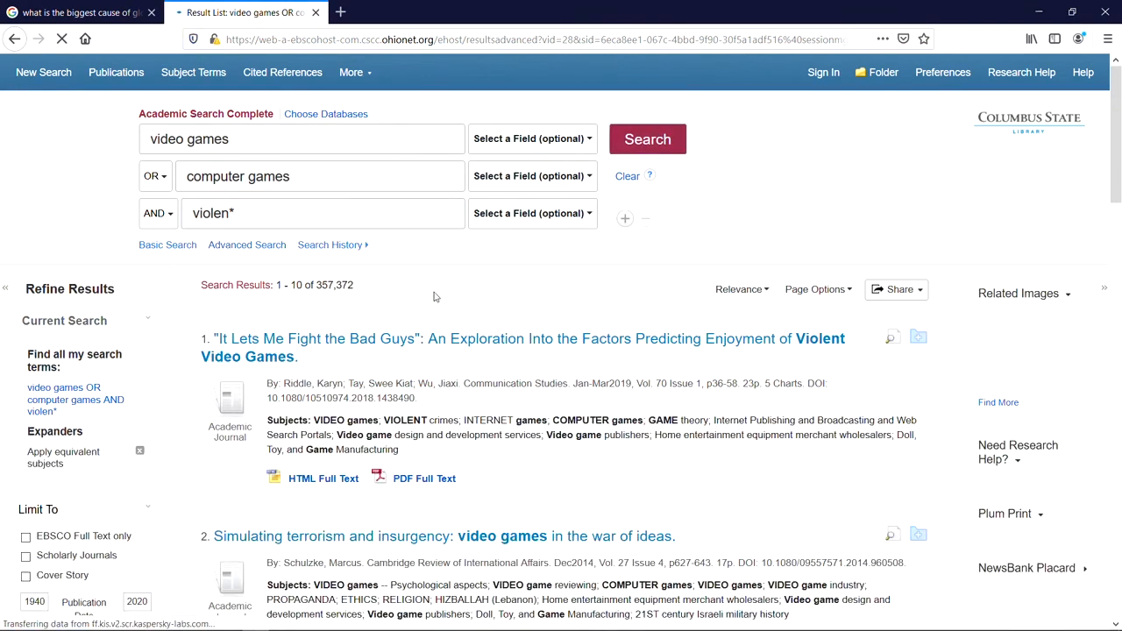
scroll(down, 3)
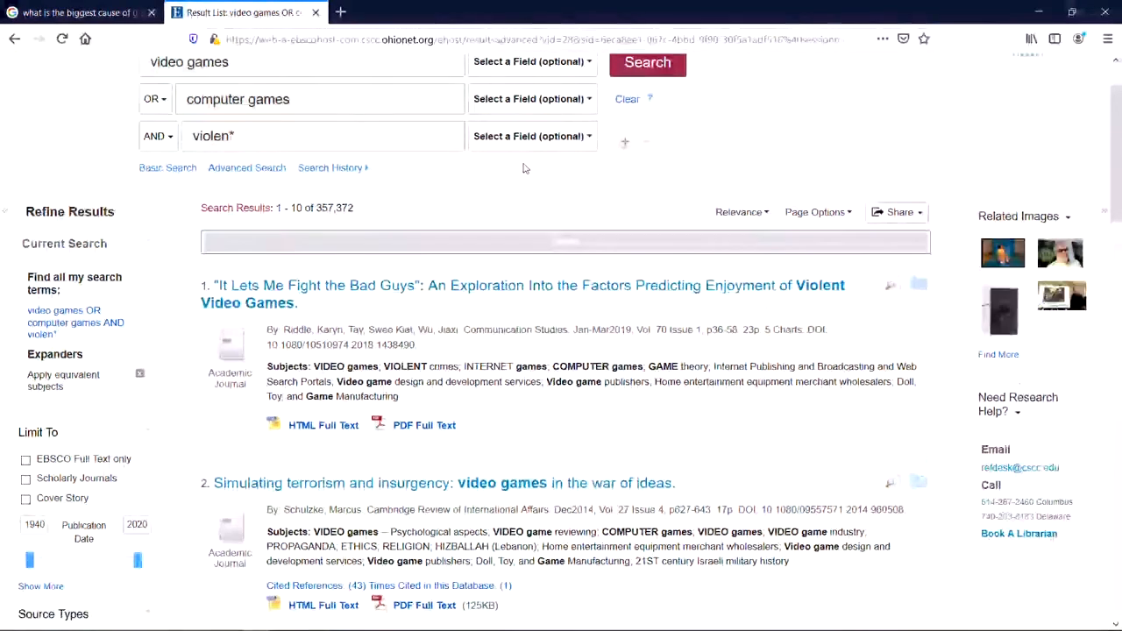